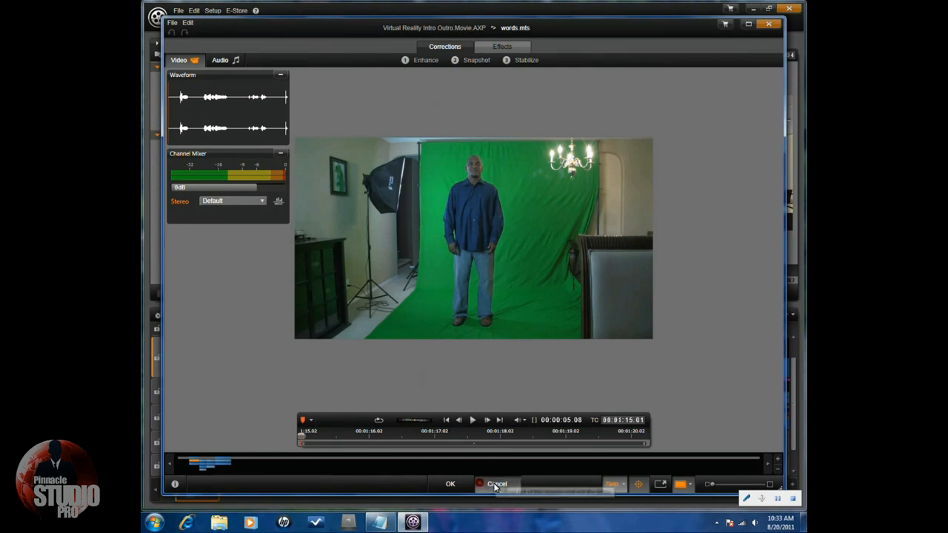
Step: Cancel out of the words.mts corrections and the 02_classroom.jpg effects editor, back to the timeline
{"action": "left_click", "coordinate": [496, 484]}
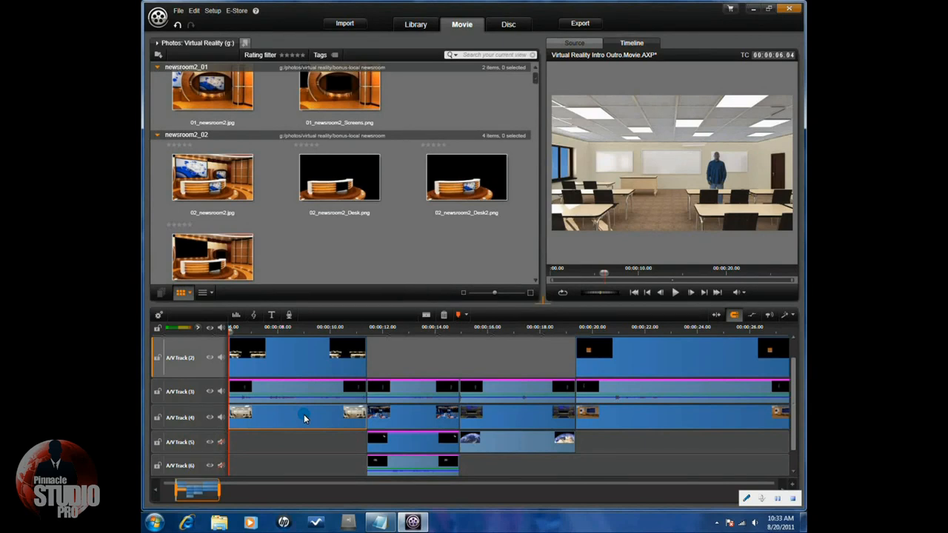
{"action": "mouse_move", "coordinate": [293, 420]}
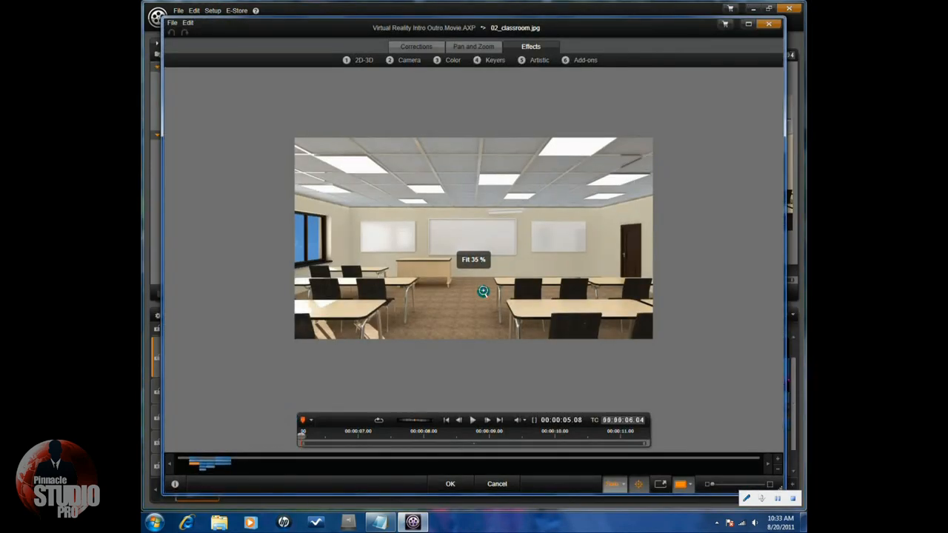
{"action": "left_click", "coordinate": [450, 483]}
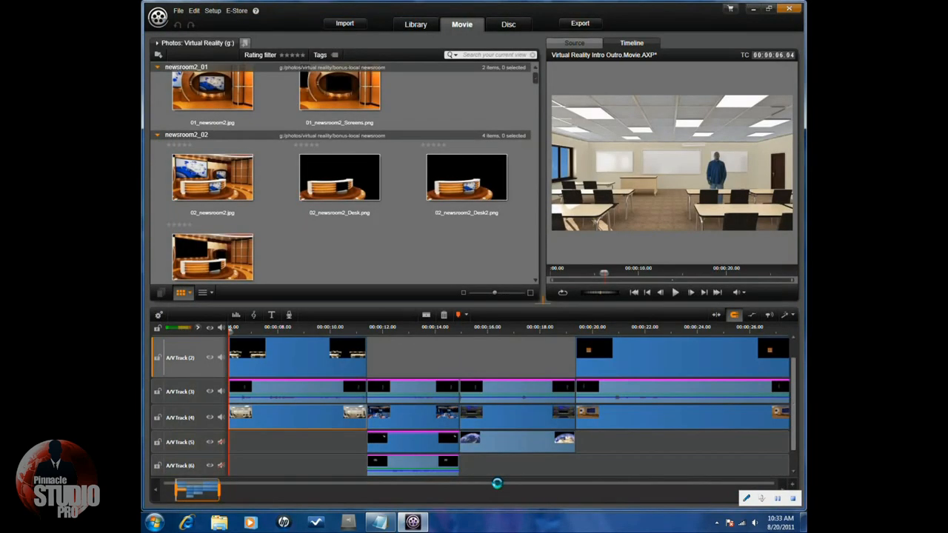
{"action": "mouse_move", "coordinate": [283, 392]}
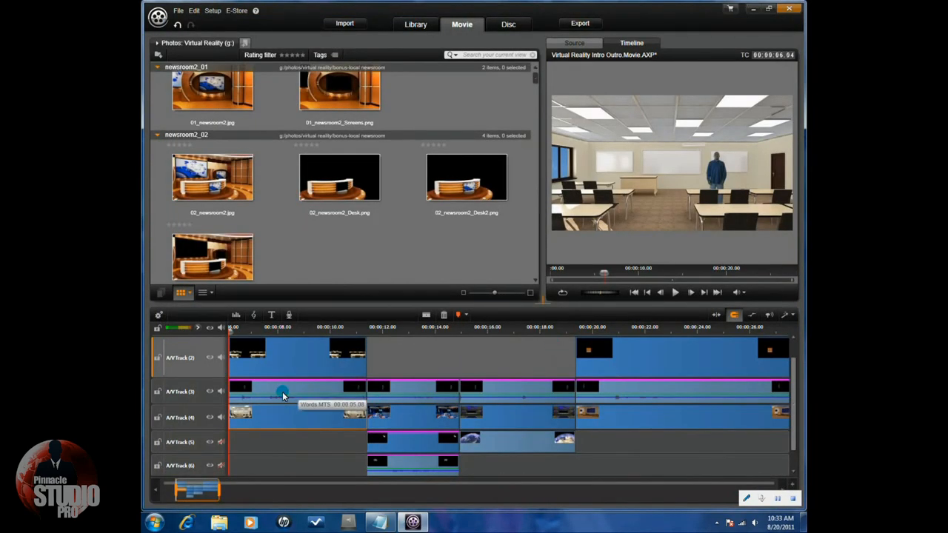
Step: Show the StudioChromaKeyer settings for words.mts from the 2D-3D effect collection
{"action": "right_click", "coordinate": [283, 393]}
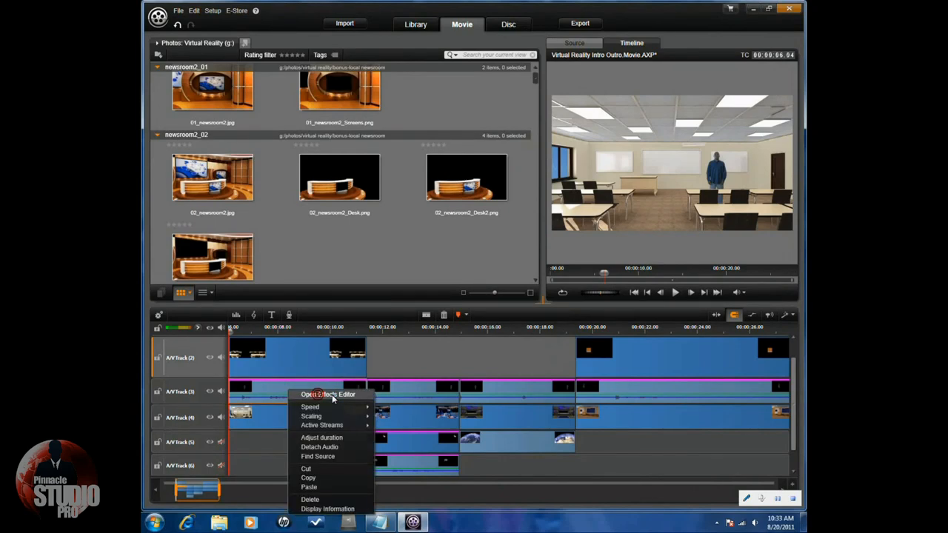
{"action": "left_click", "coordinate": [329, 394]}
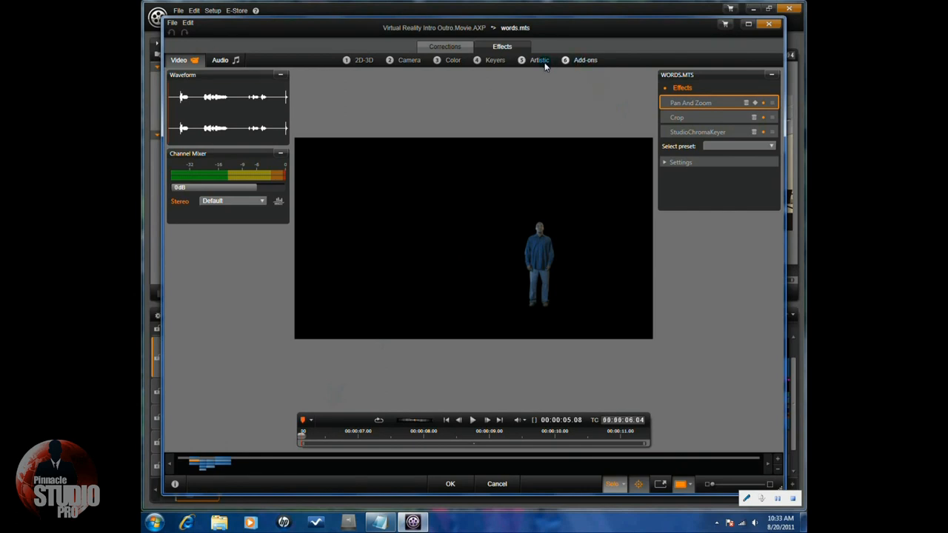
{"action": "mouse_move", "coordinate": [586, 60]}
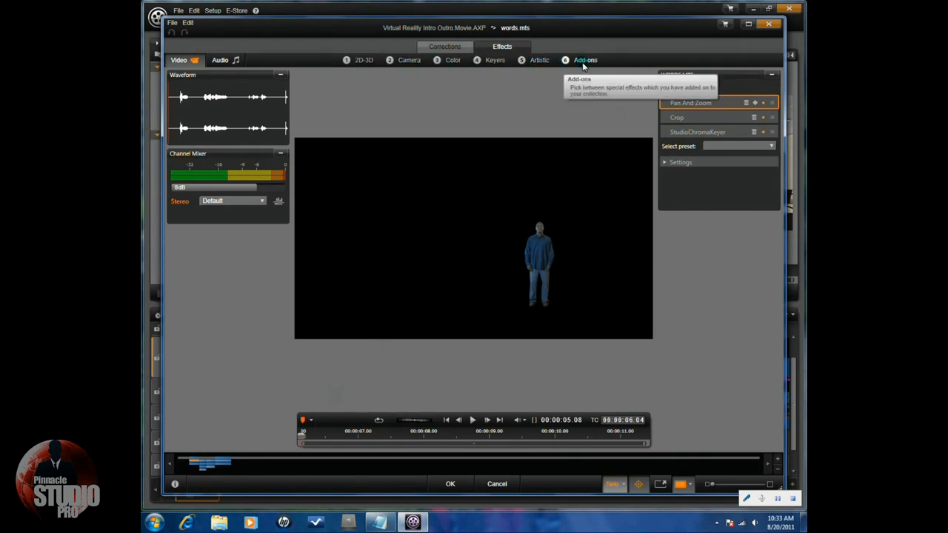
{"action": "left_click", "coordinate": [364, 60]}
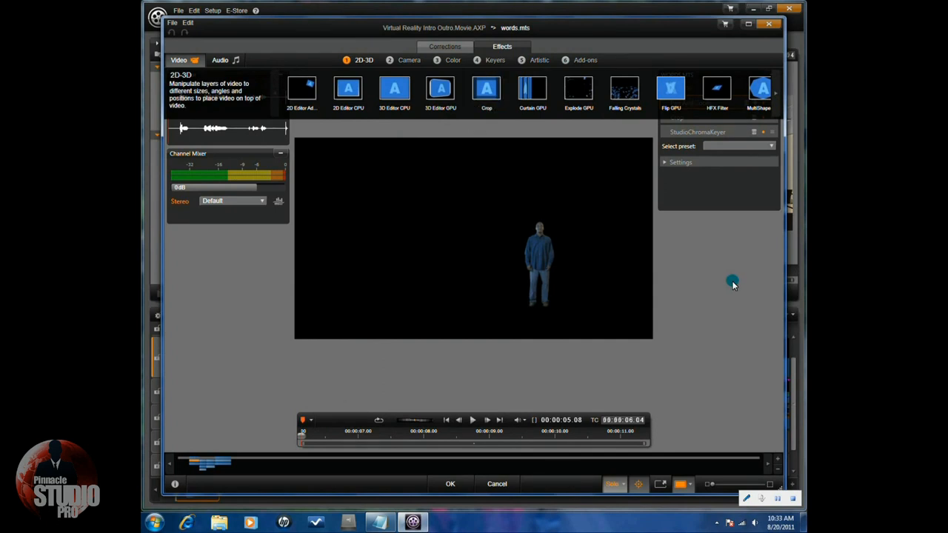
{"action": "mouse_move", "coordinate": [728, 291]}
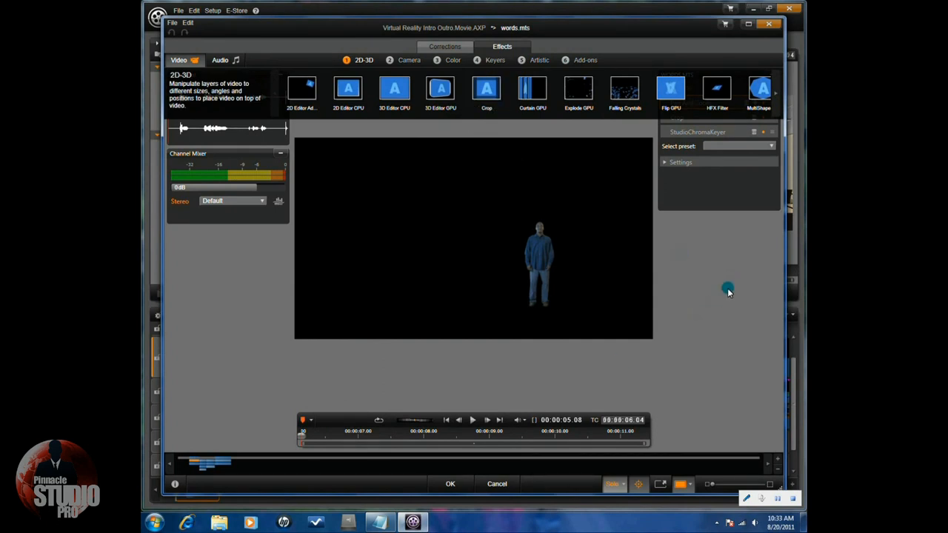
{"action": "mouse_move", "coordinate": [719, 296]}
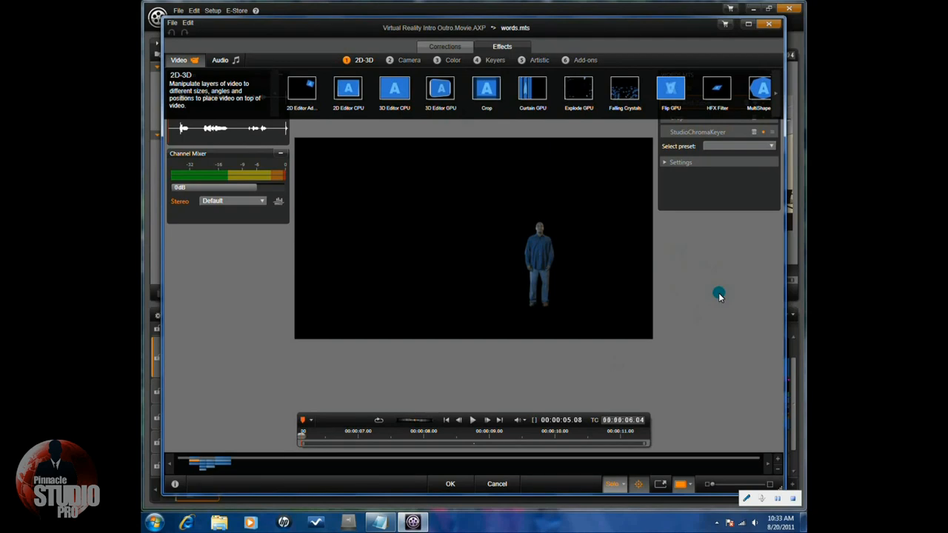
{"action": "left_click", "coordinate": [696, 132]}
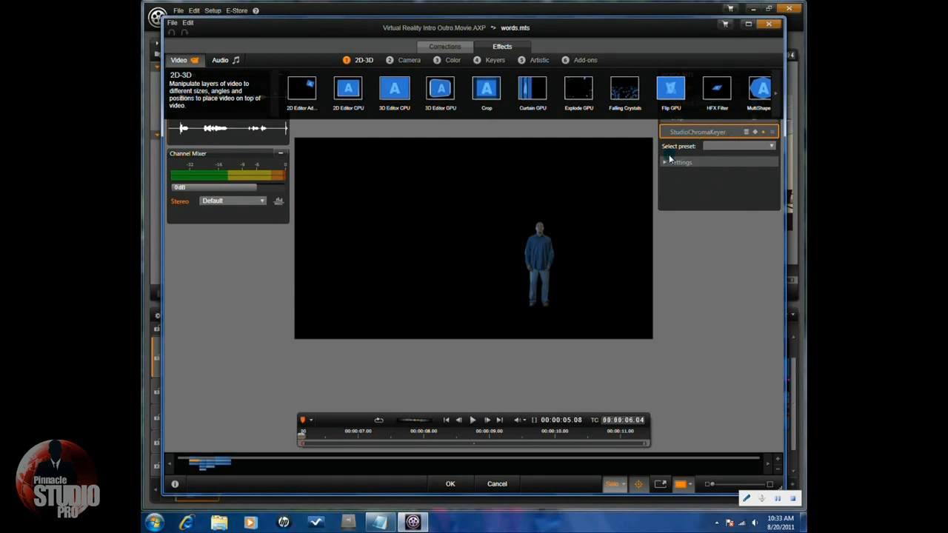
{"action": "left_click", "coordinate": [664, 162]}
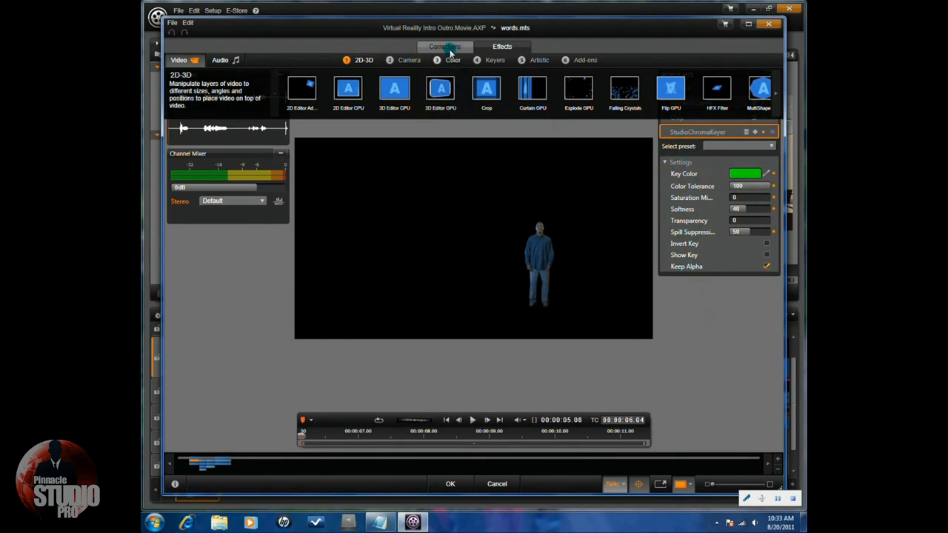
Step: Review the Pan And Zoom zoom and position values of the talent clip, then cancel out
{"action": "left_click", "coordinate": [502, 47]}
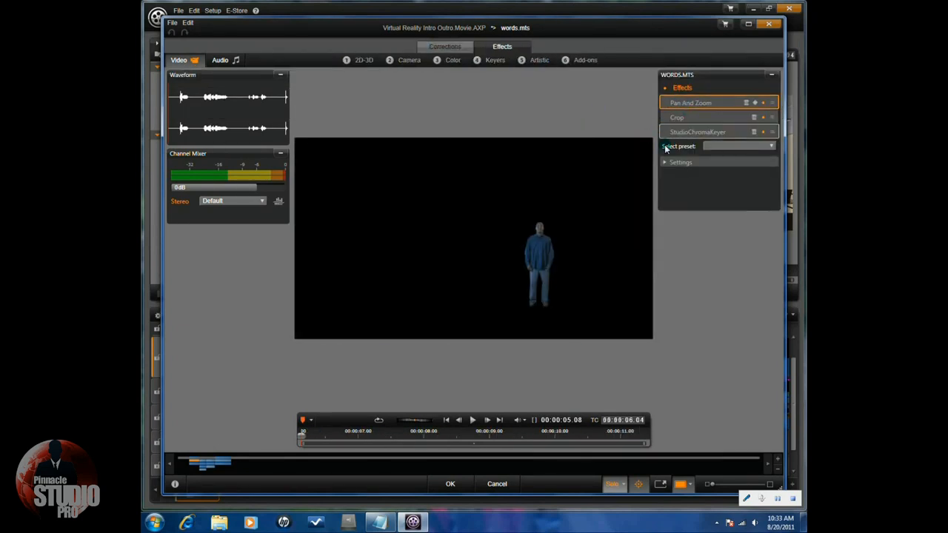
{"action": "left_click", "coordinate": [680, 162]}
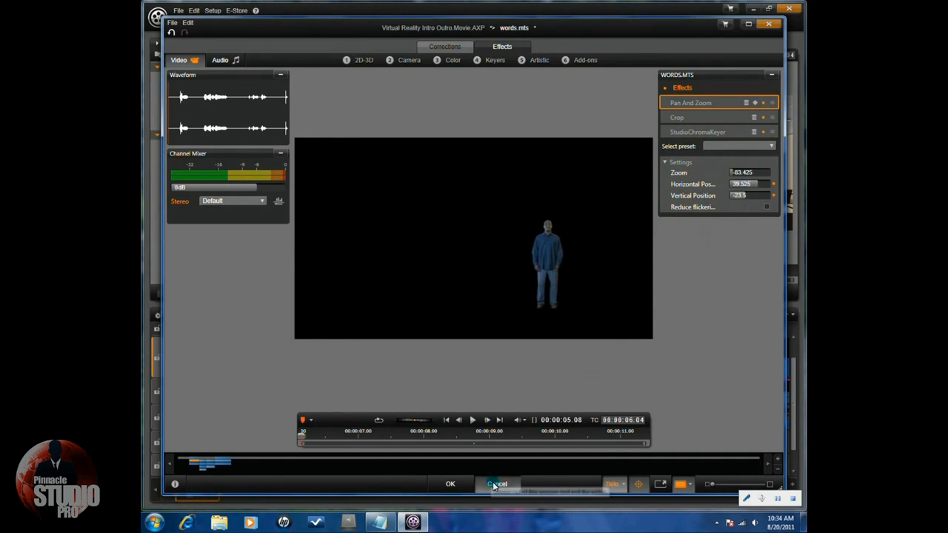
{"action": "left_click", "coordinate": [450, 483]}
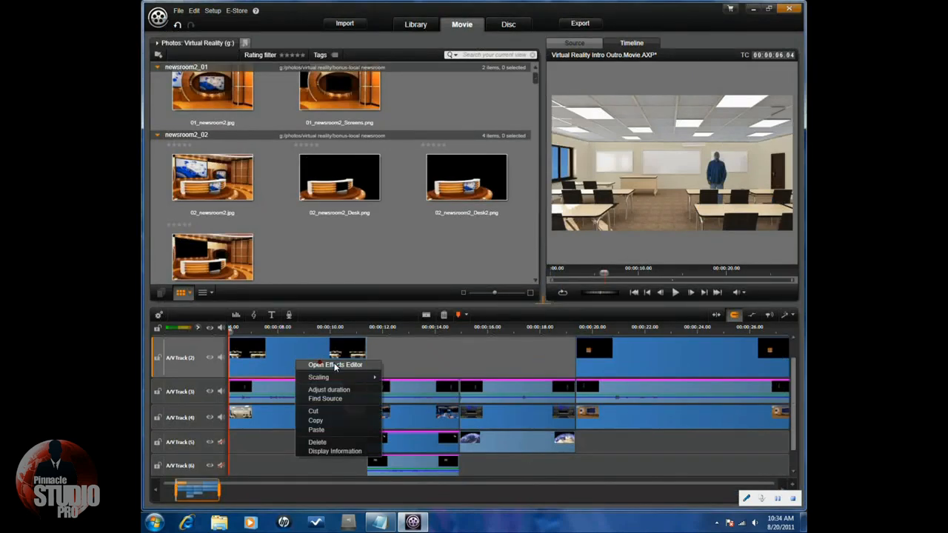
Step: Inspect 02_classroom_desks.png in its effects editor and cancel back to the newsroom section
{"action": "left_click", "coordinate": [335, 365]}
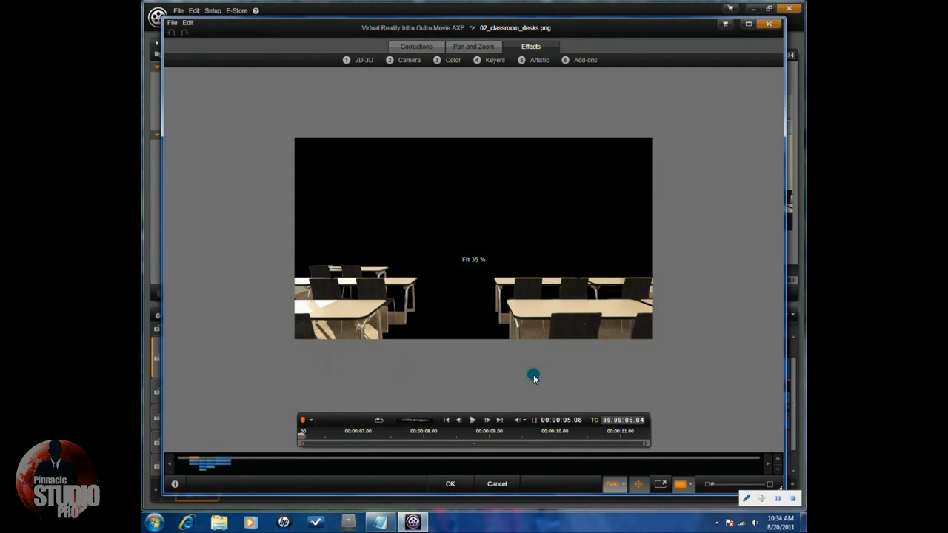
{"action": "mouse_move", "coordinate": [497, 365]}
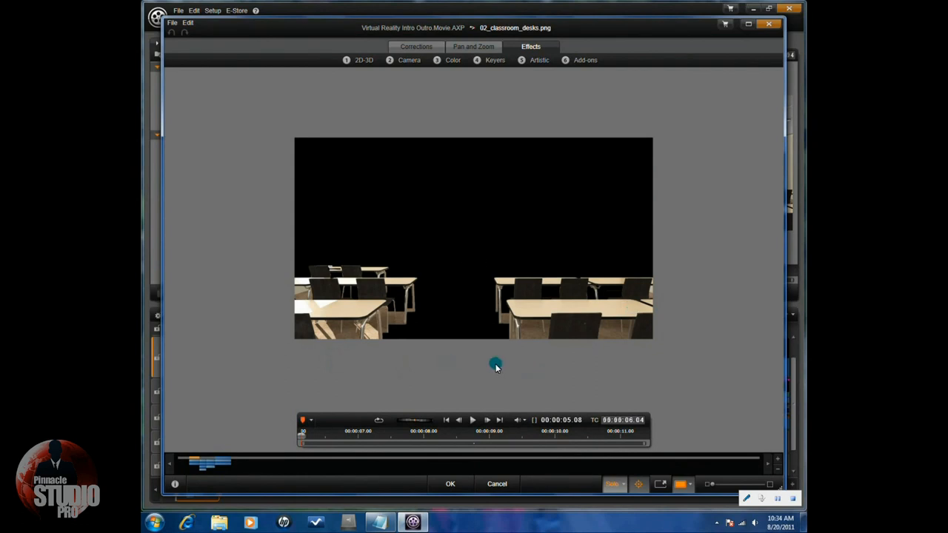
{"action": "mouse_move", "coordinate": [452, 281]}
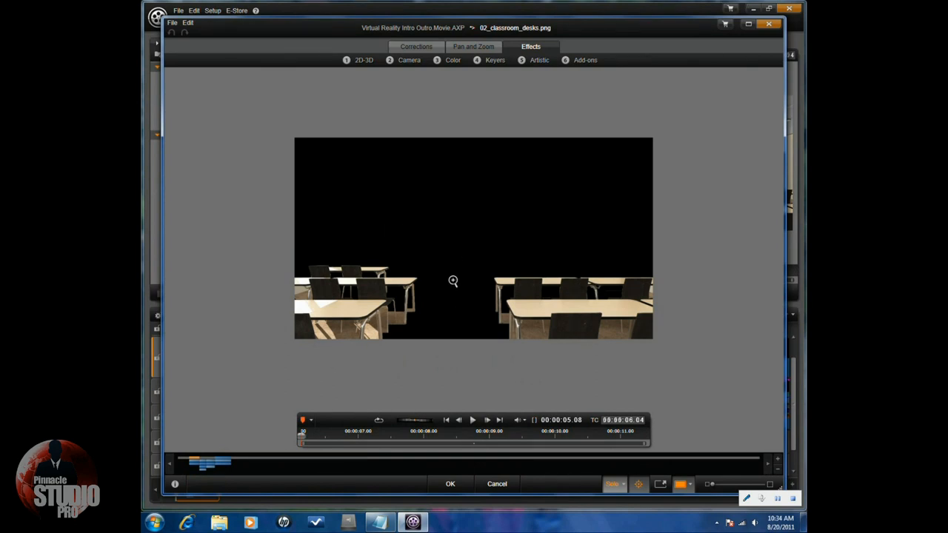
{"action": "mouse_move", "coordinate": [449, 263]}
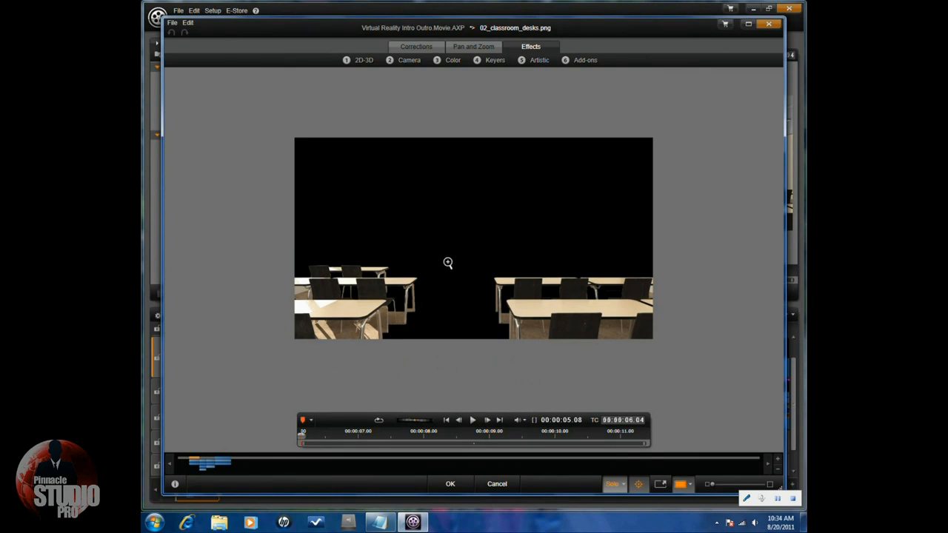
{"action": "mouse_move", "coordinate": [454, 318]}
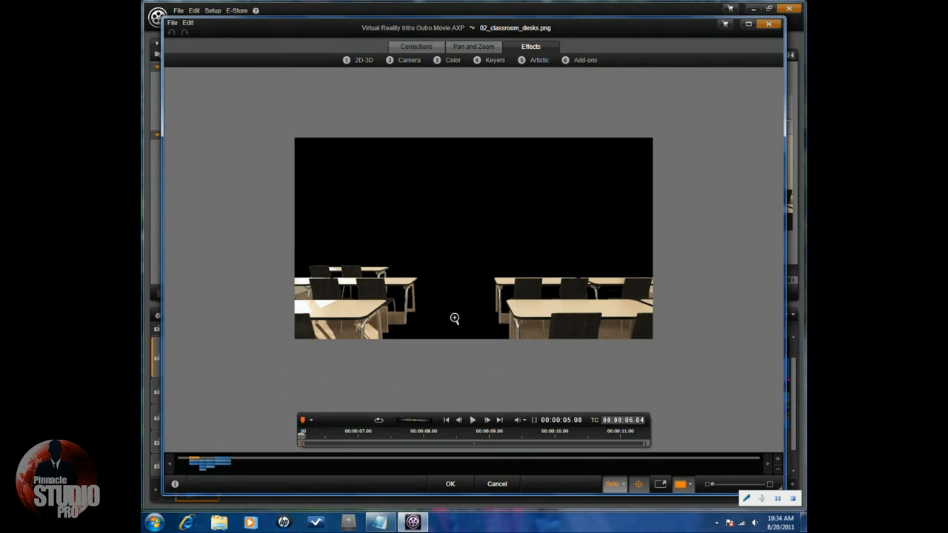
{"action": "mouse_move", "coordinate": [452, 400]}
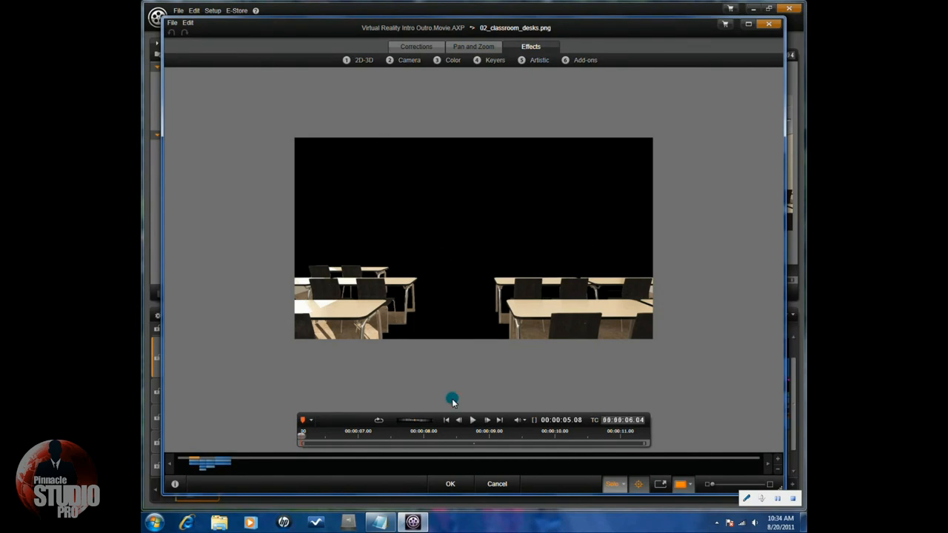
{"action": "left_click", "coordinate": [449, 484]}
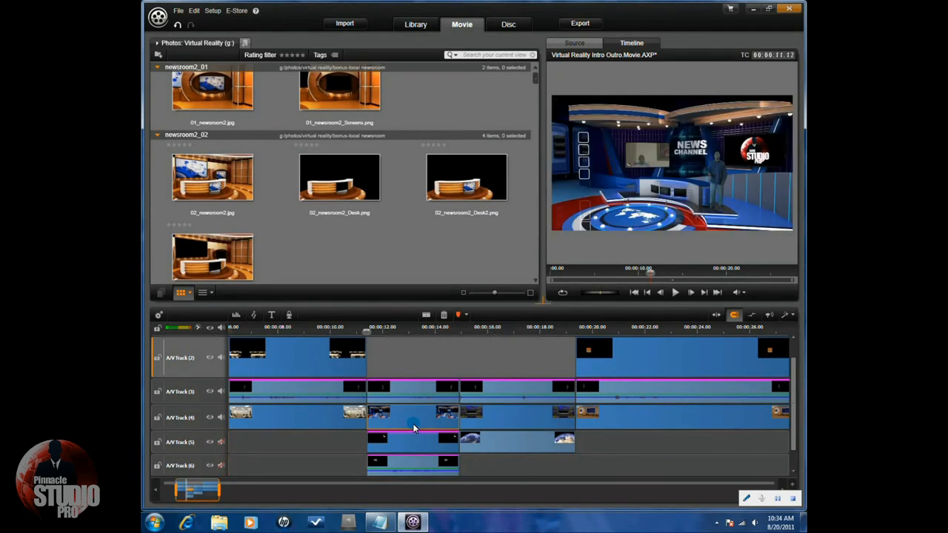
{"action": "right_click", "coordinate": [415, 426]}
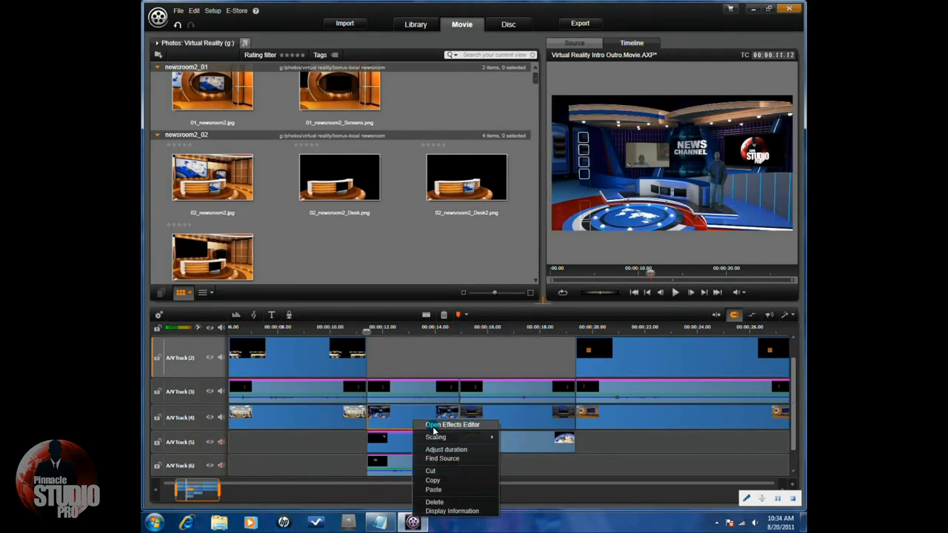
{"action": "left_click", "coordinate": [452, 425]}
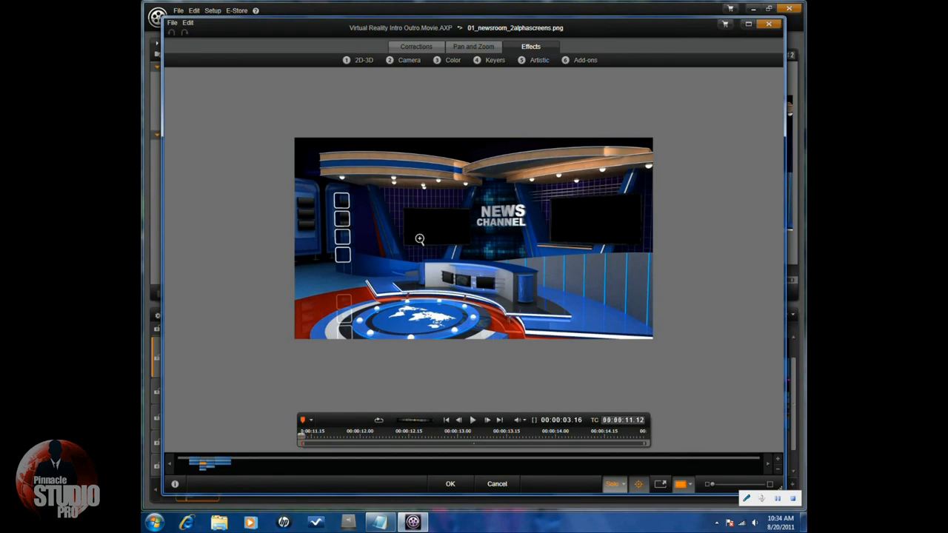
{"action": "left_click", "coordinate": [497, 484]}
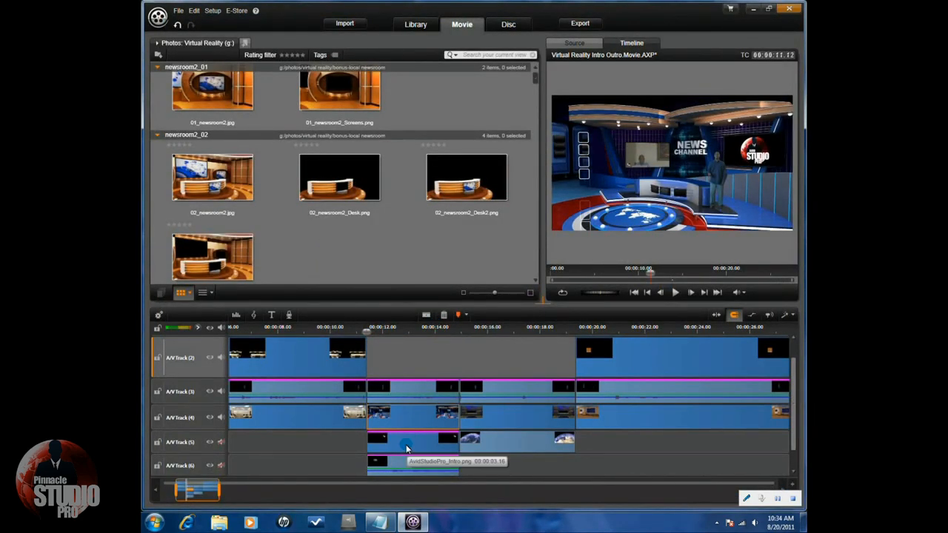
Step: Show the Studio PIP position values for AvidStudioPro_Intro.png on A/V Track 5
{"action": "right_click", "coordinate": [406, 448]}
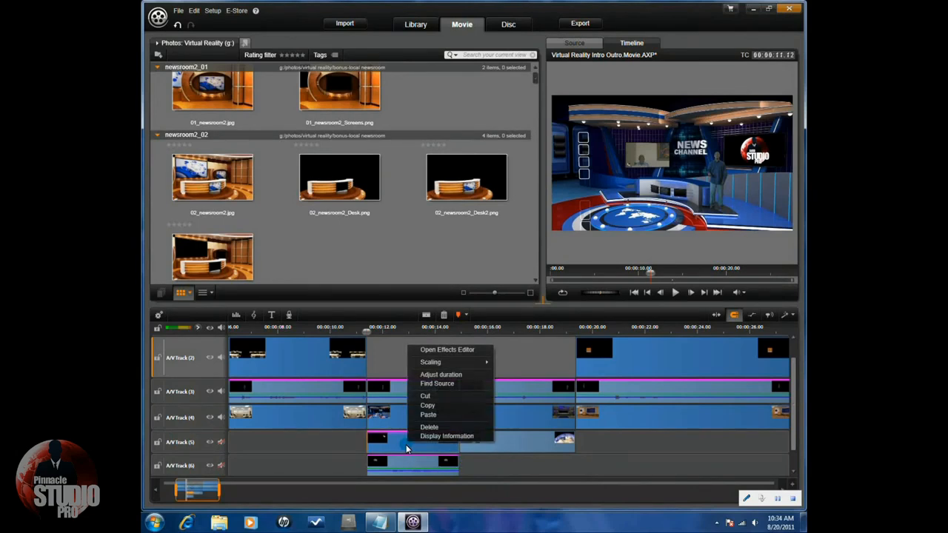
{"action": "mouse_move", "coordinate": [397, 450]}
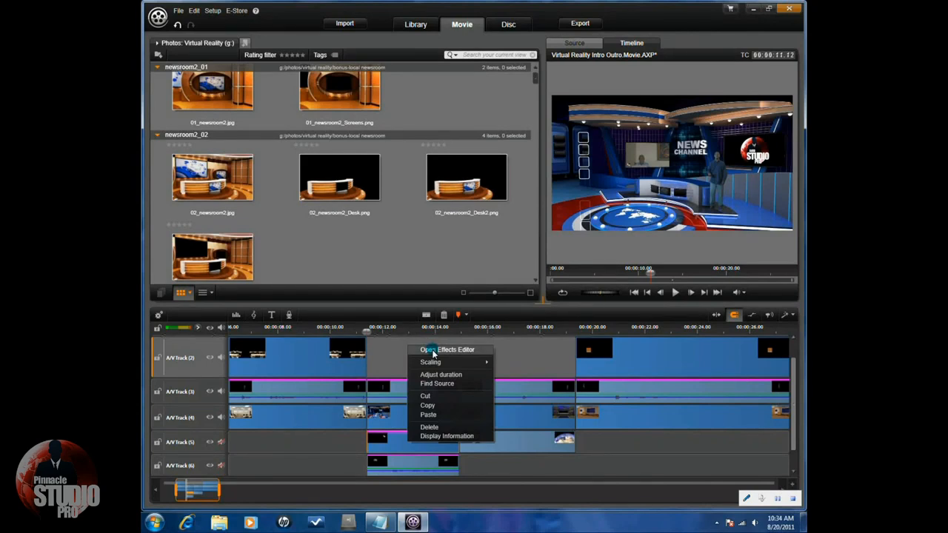
{"action": "left_click", "coordinate": [447, 348]}
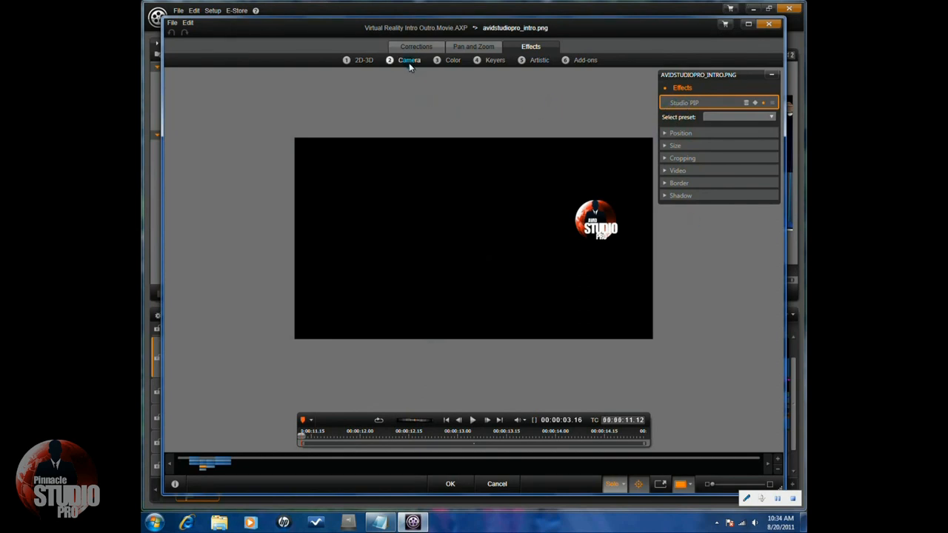
{"action": "left_click", "coordinate": [665, 133]}
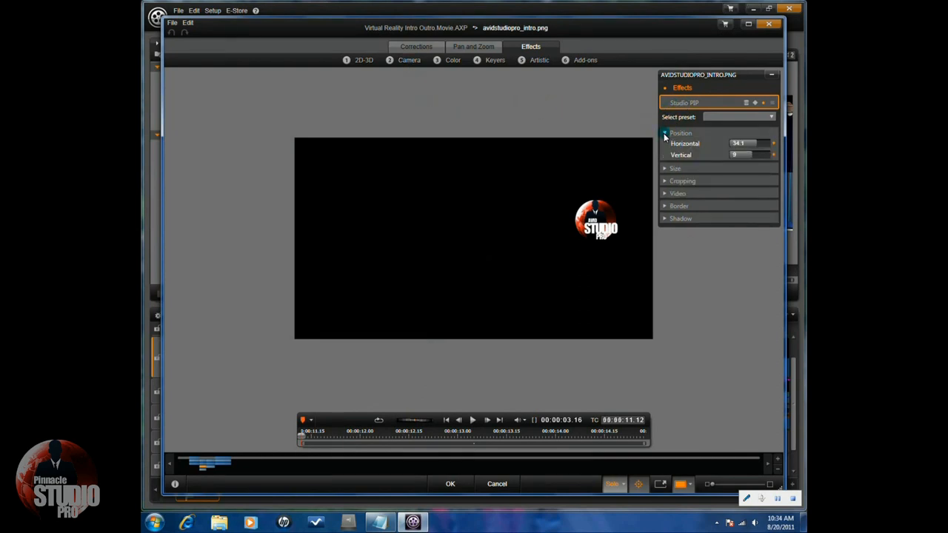